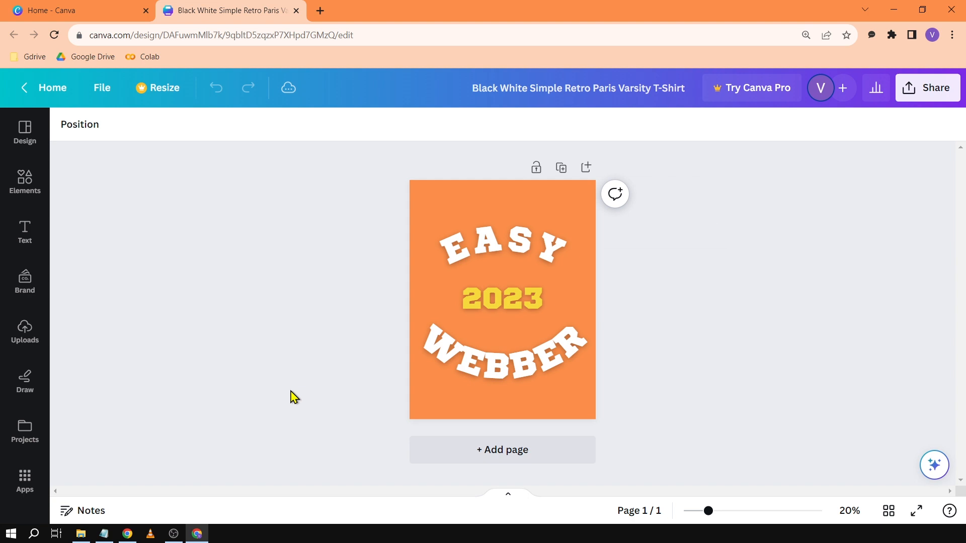
{"action": "mouse_move", "coordinate": [358, 361]}
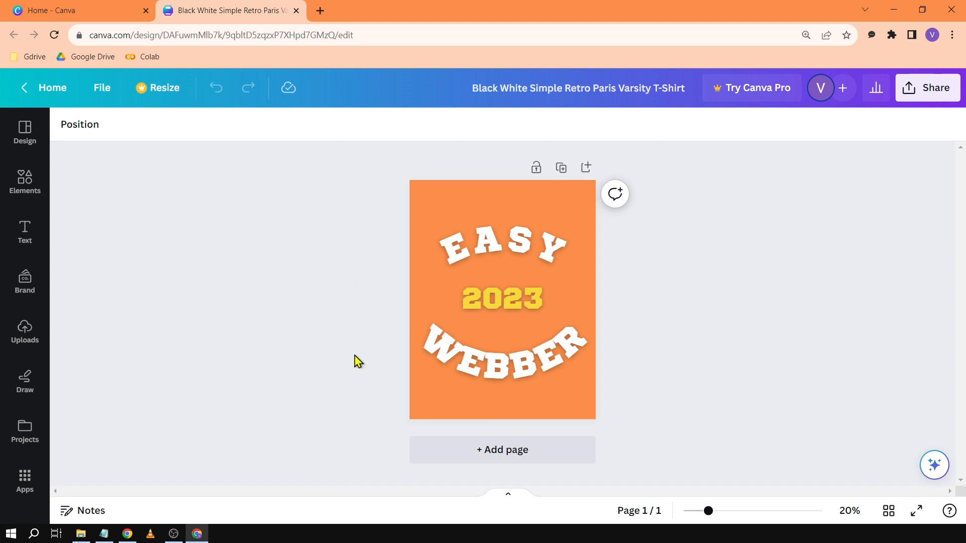
- From Share > All options, search 'mock' and launch the Smartmockups app
{"action": "left_click", "coordinate": [490, 196]}
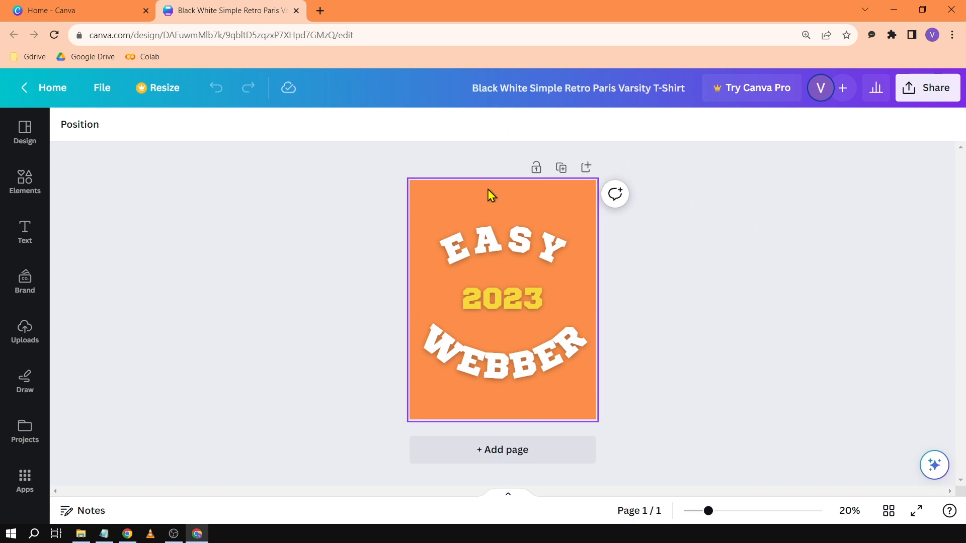
{"action": "mouse_move", "coordinate": [580, 390]}
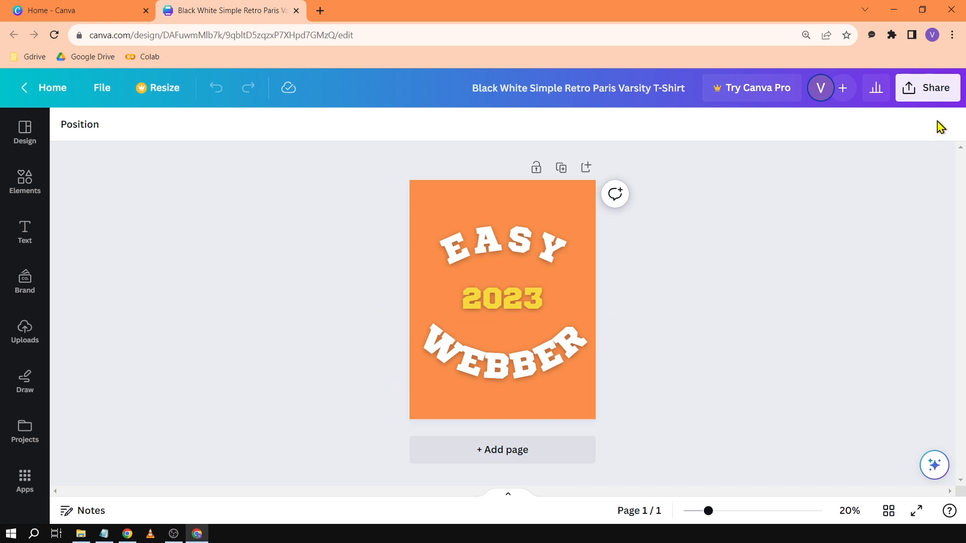
{"action": "left_click", "coordinate": [927, 88]}
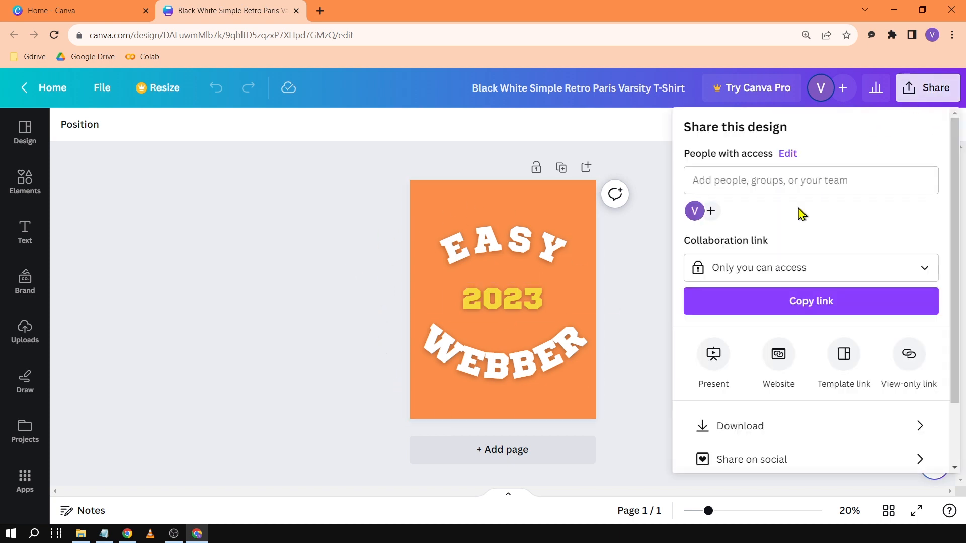
{"action": "scroll", "scroll_direction": "down", "scroll_amount": 3}
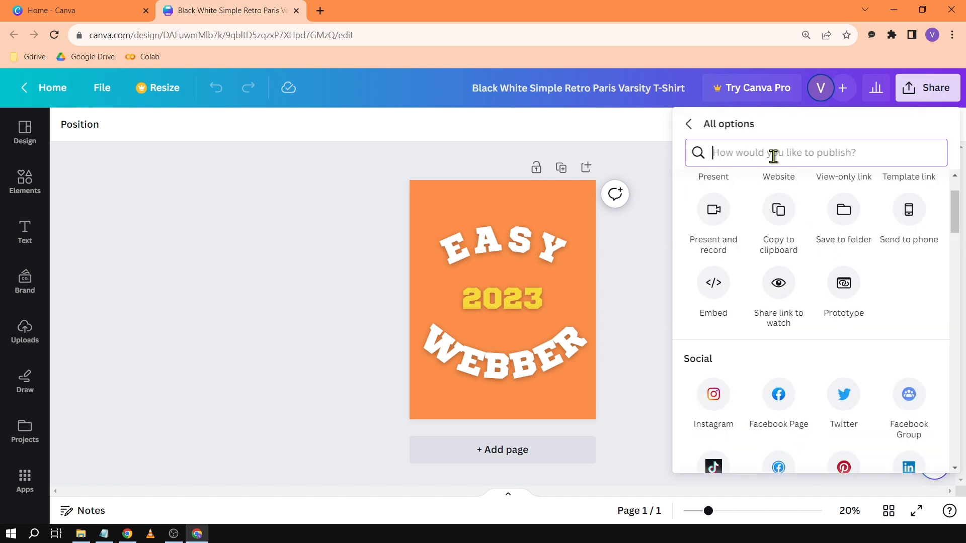
{"action": "type", "text": "mockups"}
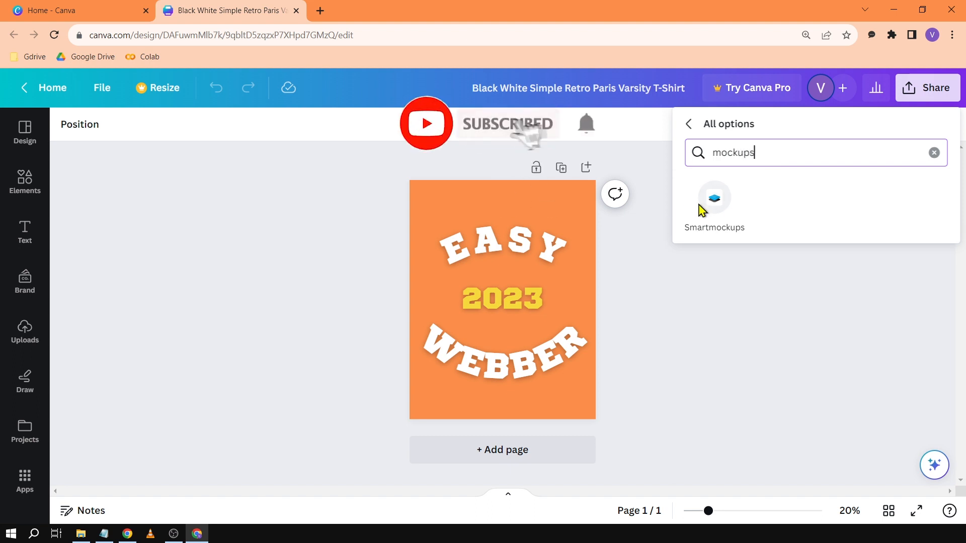
{"action": "left_click", "coordinate": [714, 205]}
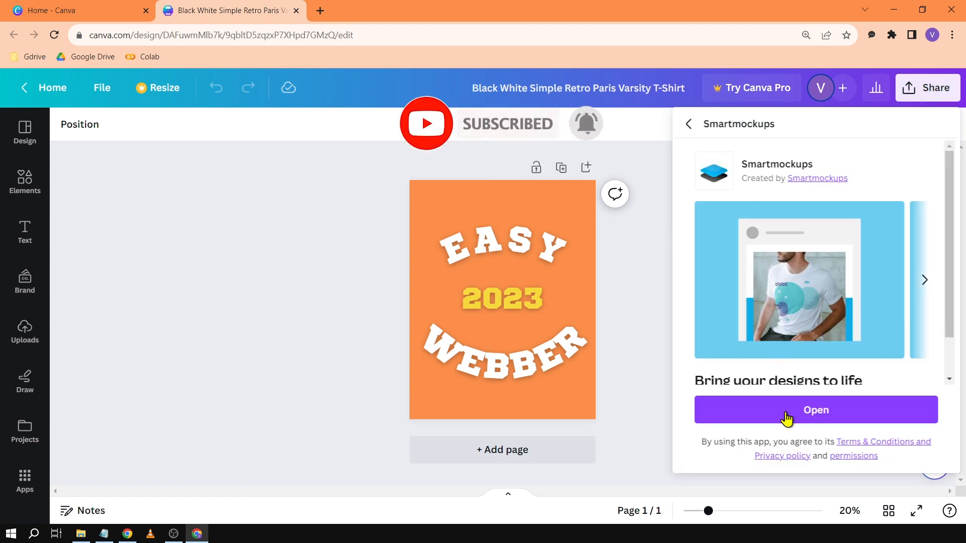
{"action": "left_click", "coordinate": [815, 409]}
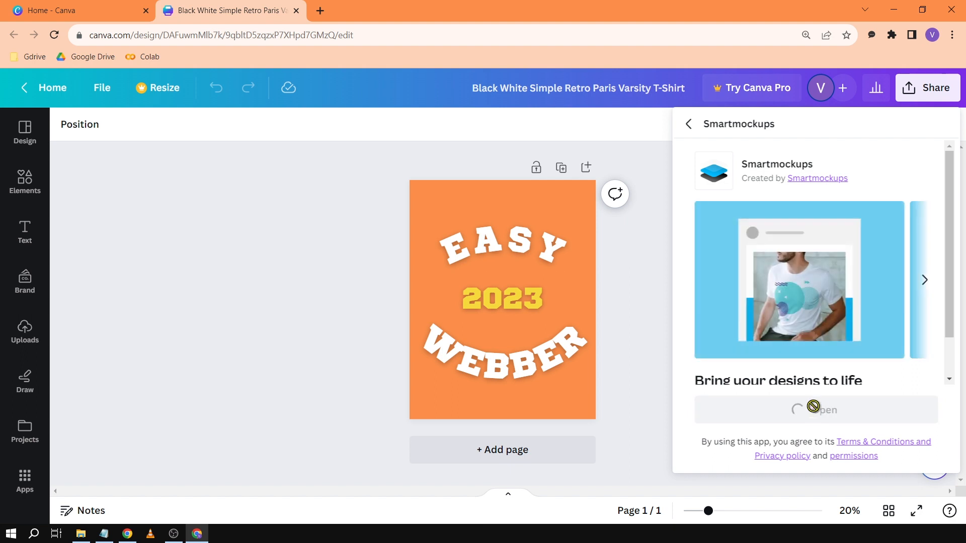
- Connect Smartmockups, accept cookies and sign in with the Google account
{"action": "left_click", "coordinate": [815, 410]}
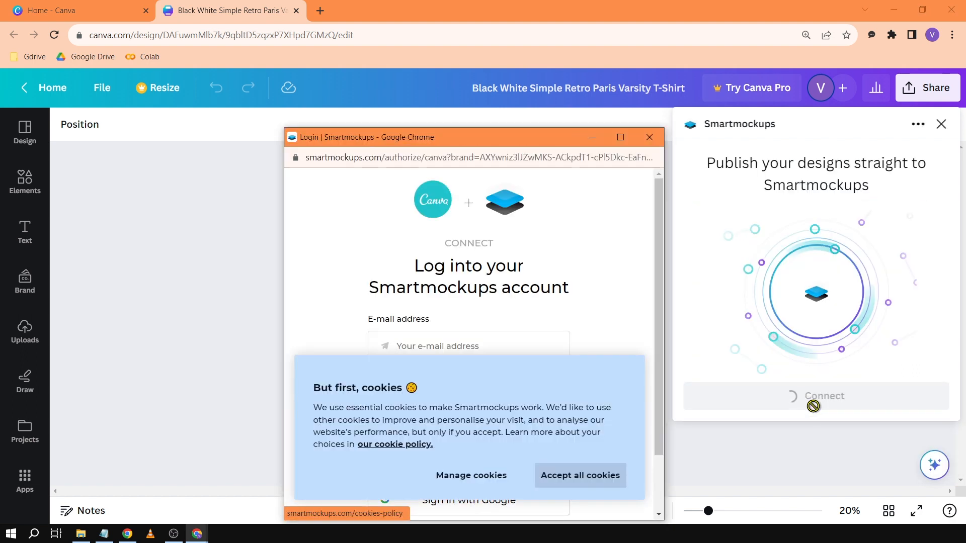
{"action": "mouse_move", "coordinate": [651, 409]}
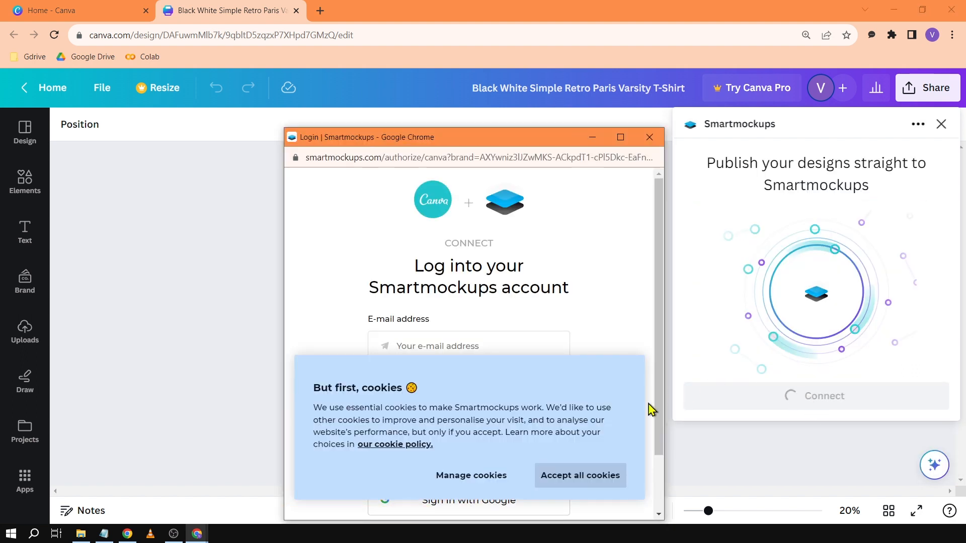
{"action": "left_click", "coordinate": [579, 475]}
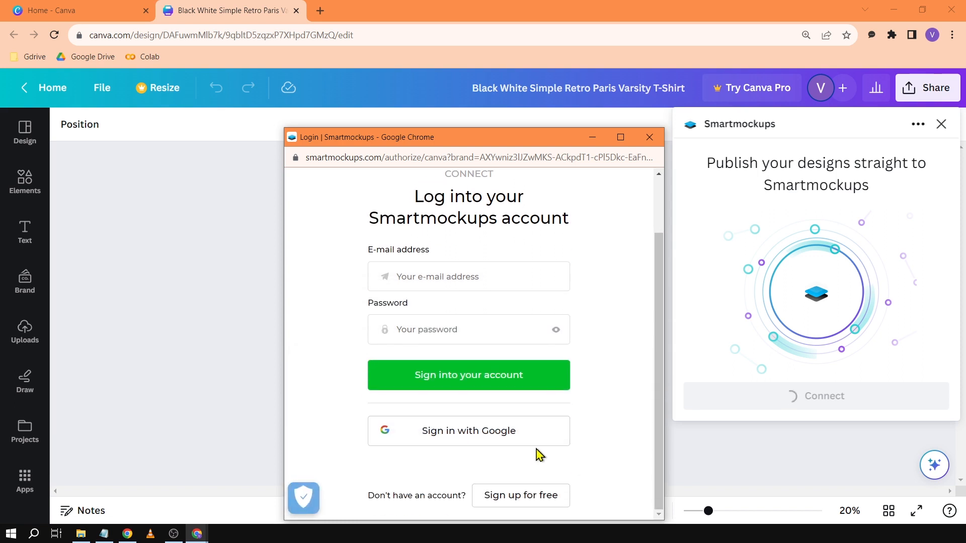
{"action": "left_click", "coordinate": [468, 431]}
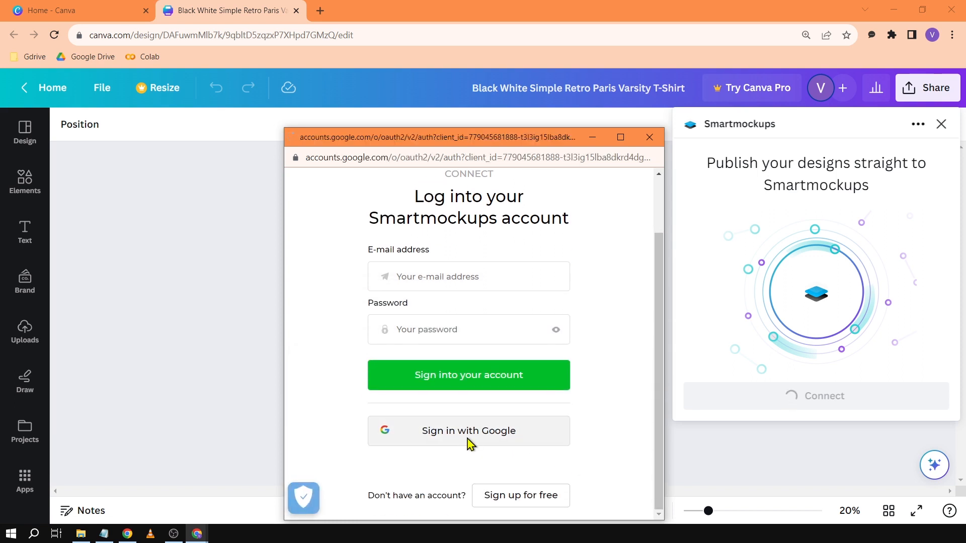
{"action": "left_click", "coordinate": [468, 429]}
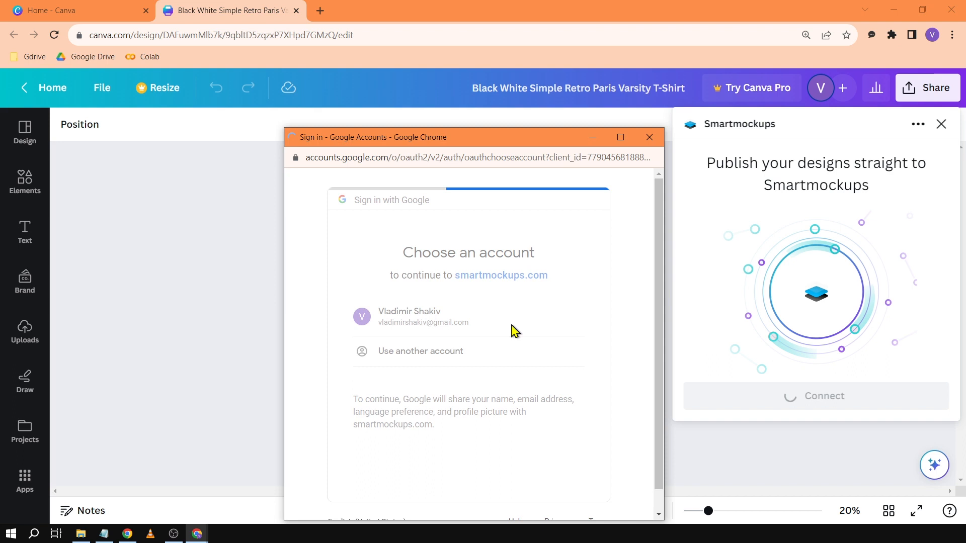
{"action": "left_click", "coordinate": [424, 316]}
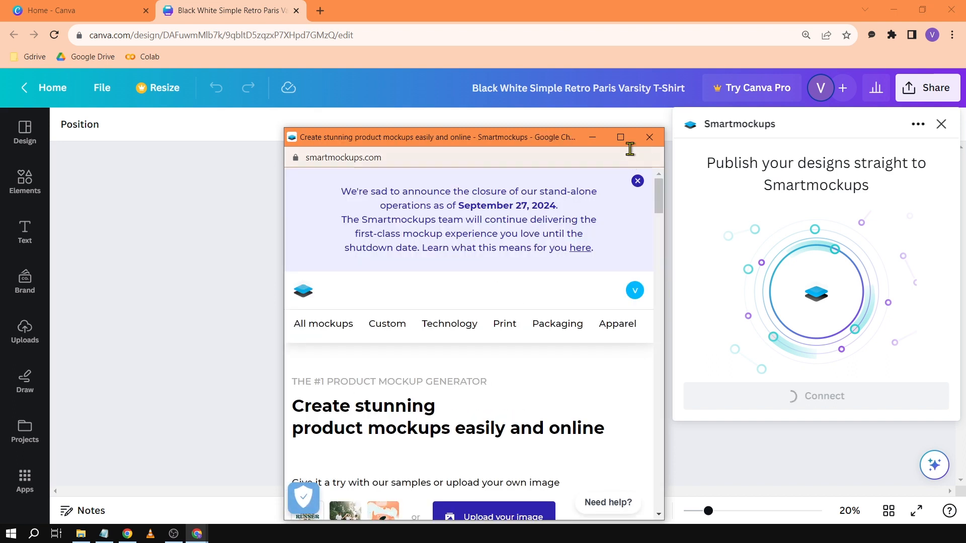
{"action": "mouse_move", "coordinate": [612, 182]}
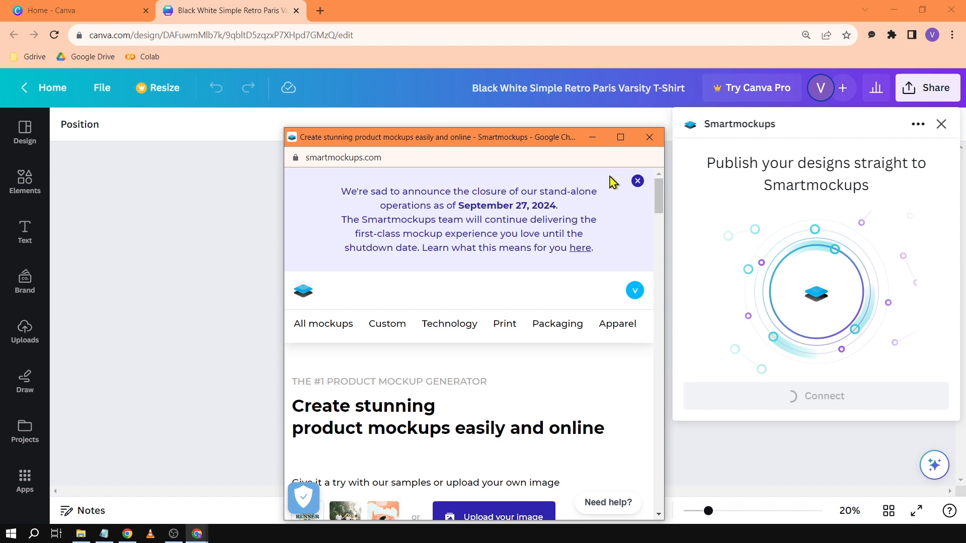
- Maximize the popup, go to the T-shirts category and dismiss the closure banner
{"action": "left_click", "coordinate": [620, 137]}
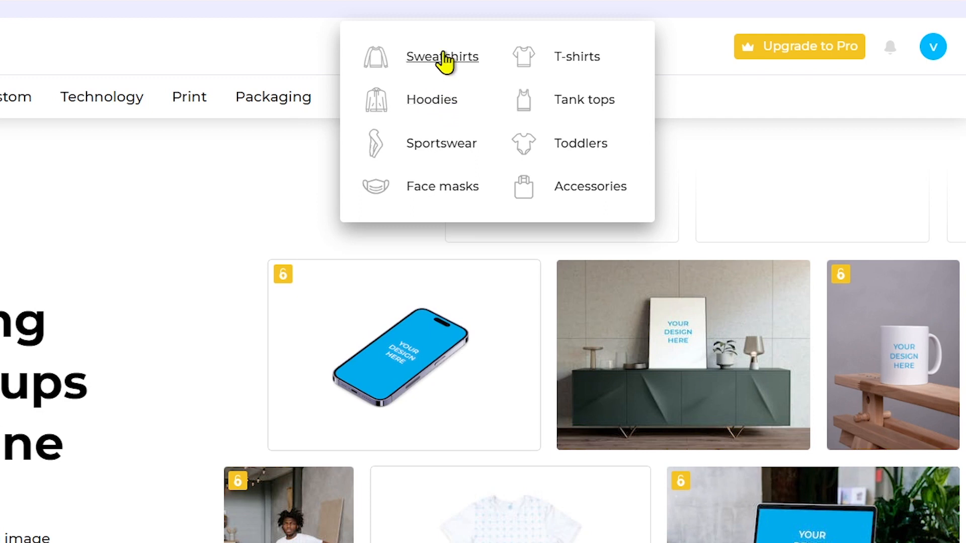
{"action": "mouse_move", "coordinate": [591, 58]}
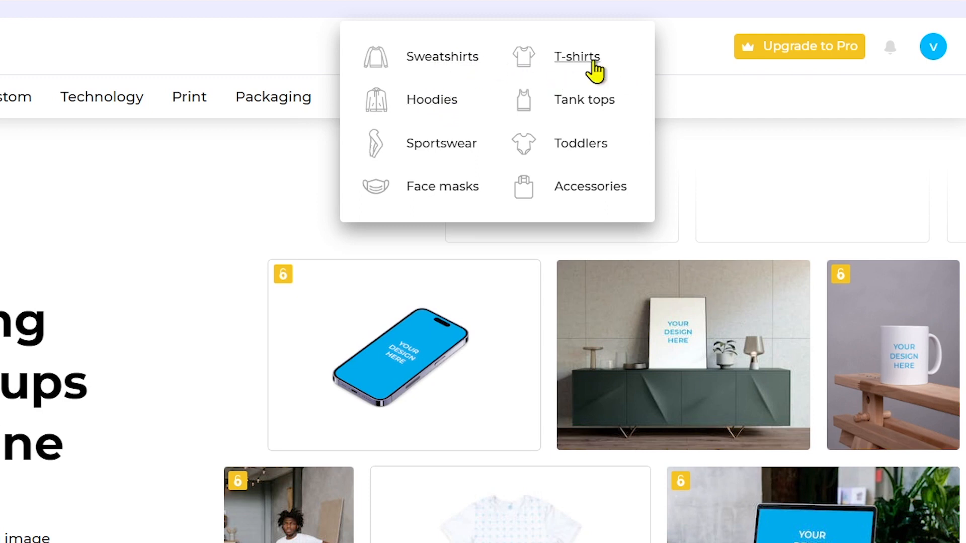
{"action": "left_click", "coordinate": [575, 57]}
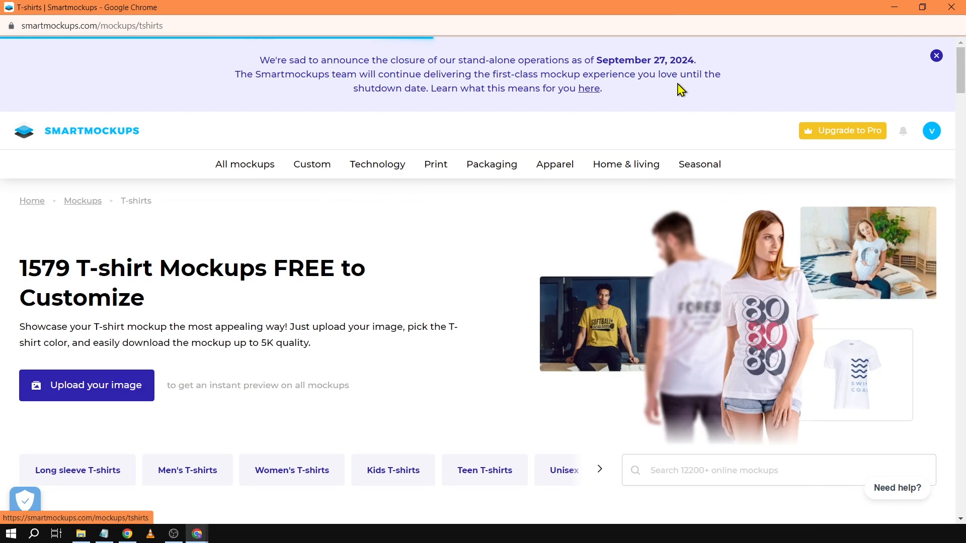
{"action": "left_click", "coordinate": [935, 55]}
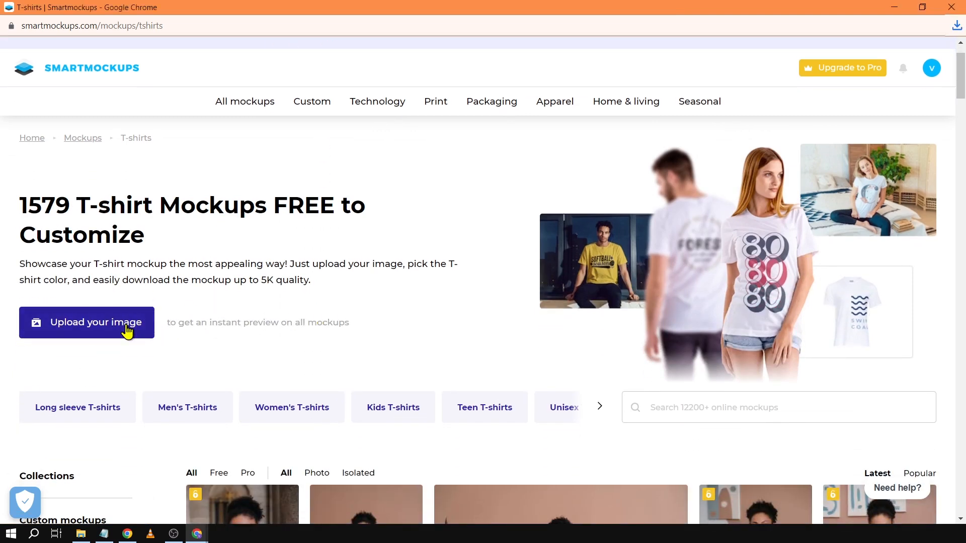
- Upload the Canva design so the T-shirt mockup grid previews EASY 2023 WEBBER
{"action": "left_click", "coordinate": [87, 322]}
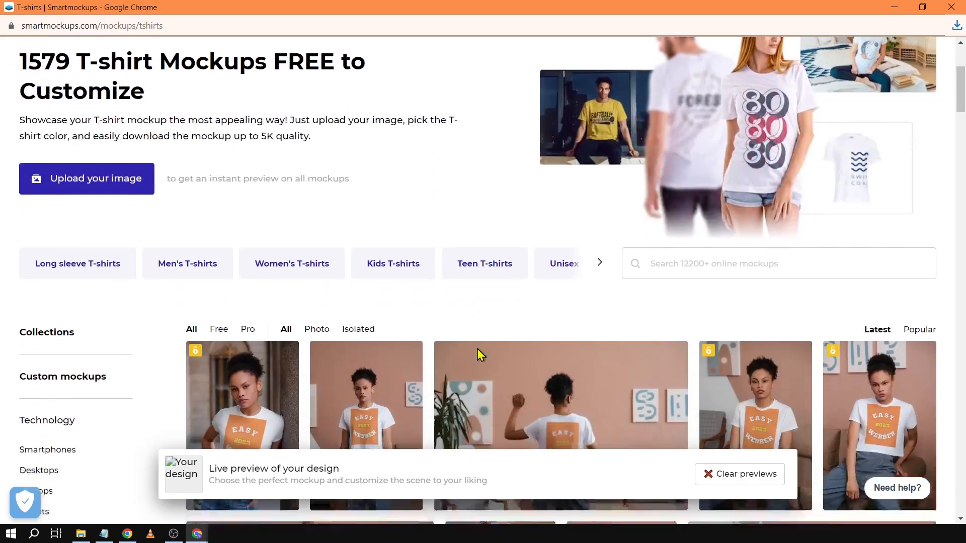
{"action": "scroll", "scroll_direction": "down", "scroll_amount": 3}
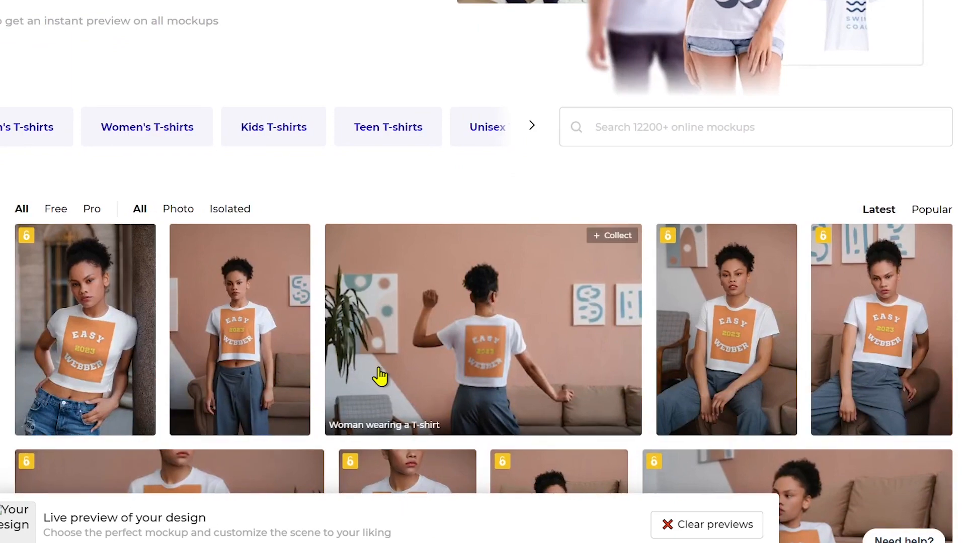
{"action": "scroll", "scroll_direction": "down", "scroll_amount": 3}
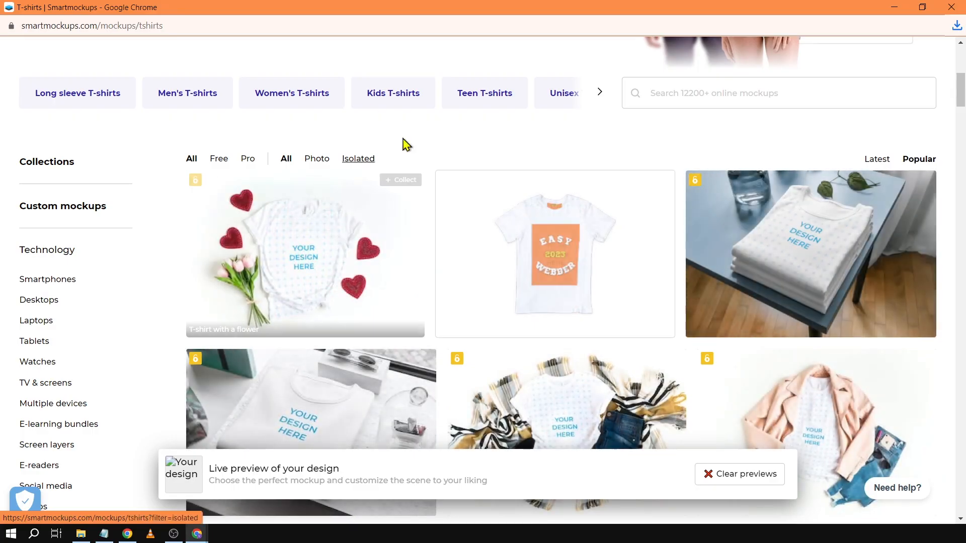
{"action": "scroll", "scroll_direction": "down", "scroll_amount": 3}
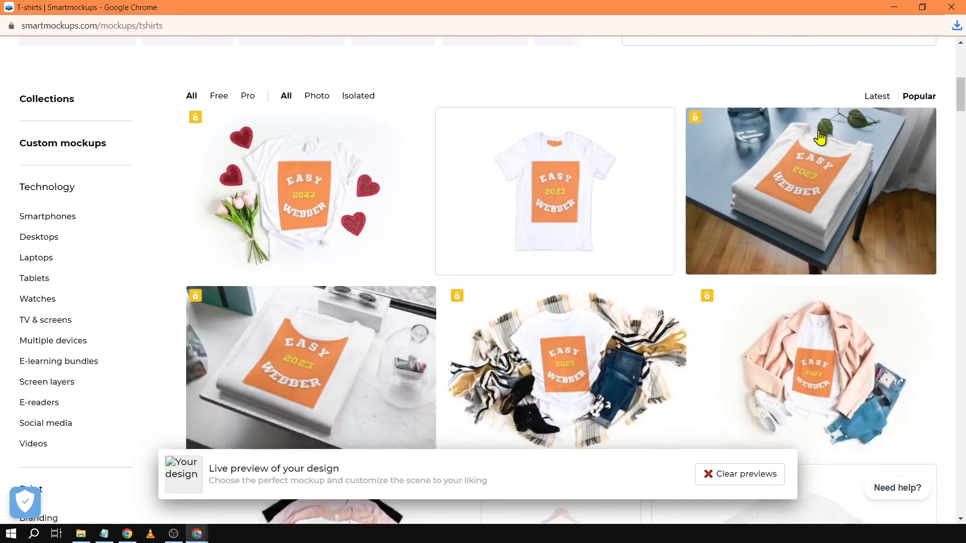
{"action": "scroll", "scroll_direction": "down", "scroll_amount": 3}
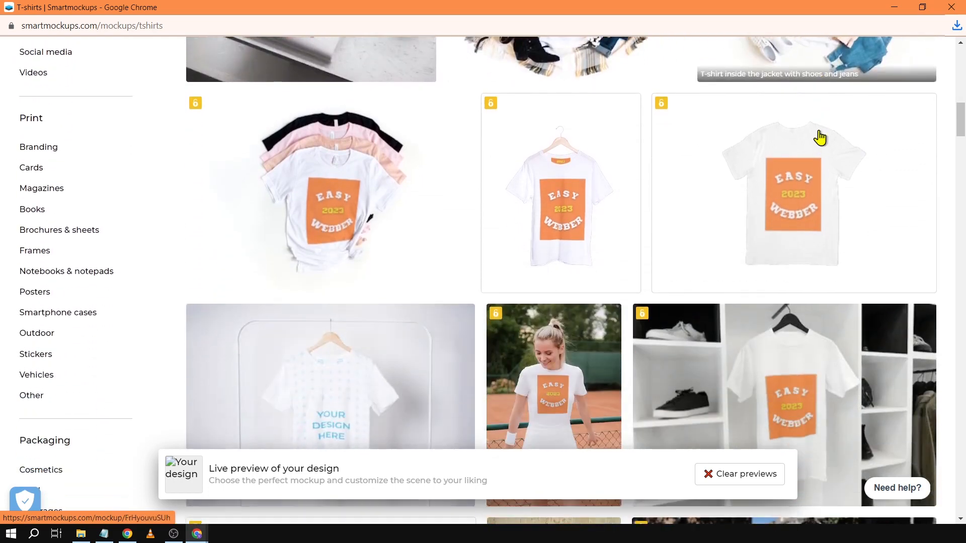
{"action": "scroll", "scroll_direction": "down", "scroll_amount": 3}
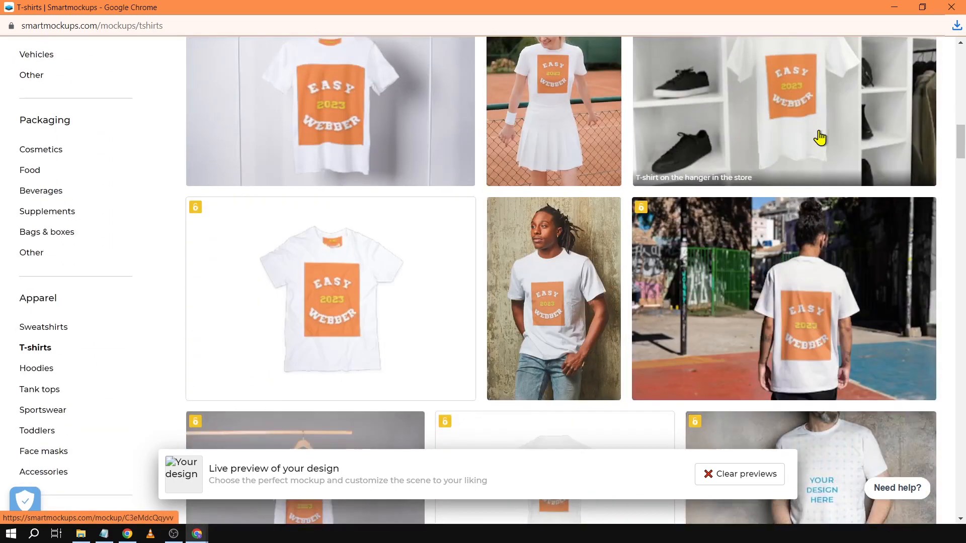
{"action": "scroll", "scroll_direction": "down", "scroll_amount": 3}
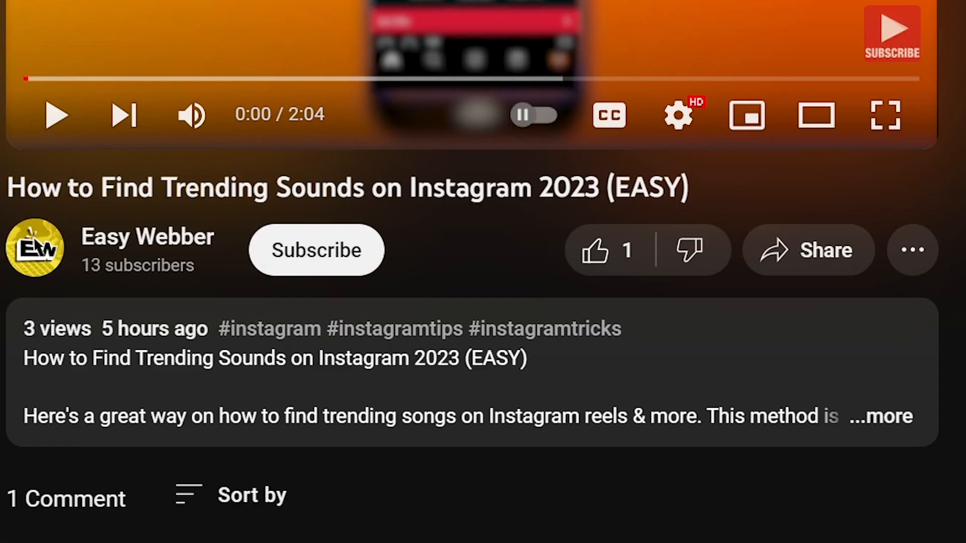
{"action": "left_click", "coordinate": [315, 249]}
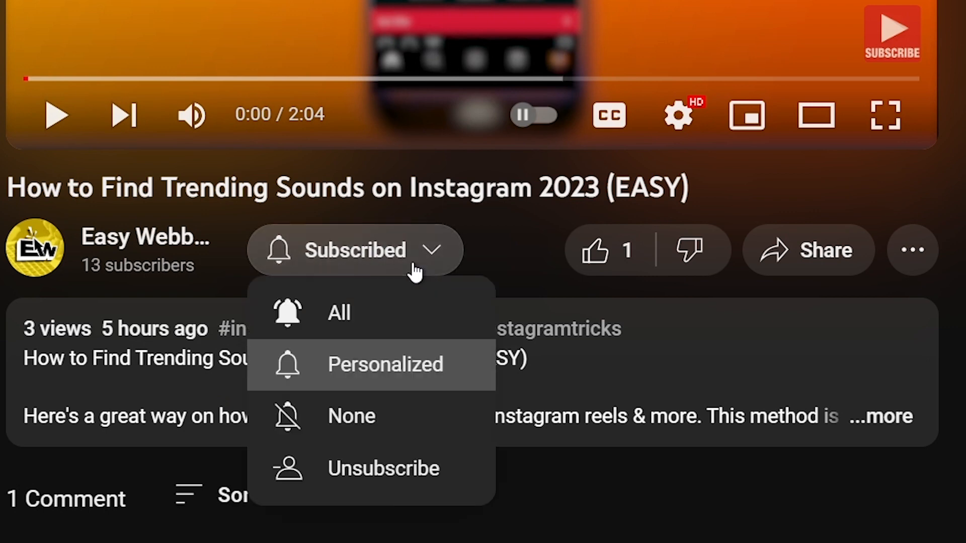
{"action": "left_click", "coordinate": [595, 250]}
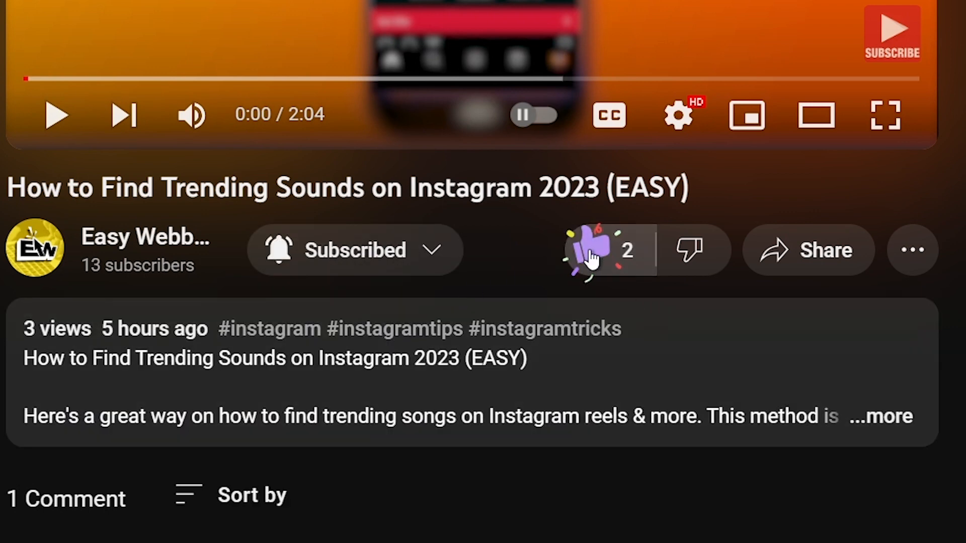